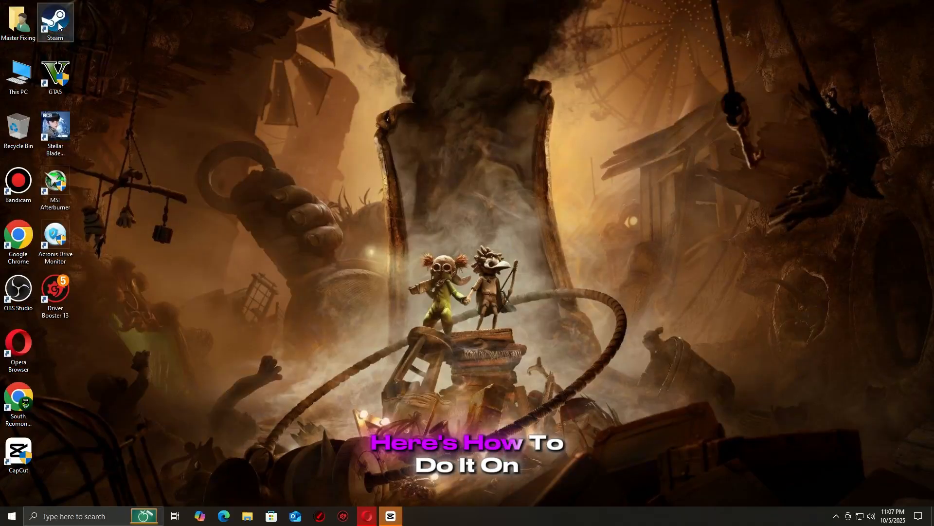
# Step: Launch Steam and bring up the context menu for Stellar Blade™ Demo in the Library
pyautogui.doubleClick(55, 22)
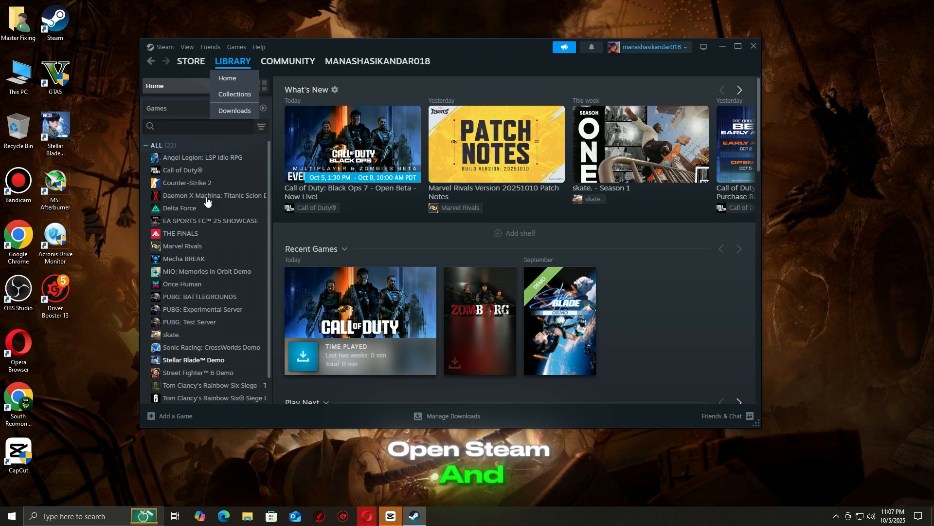
pyautogui.rightClick(192, 359)
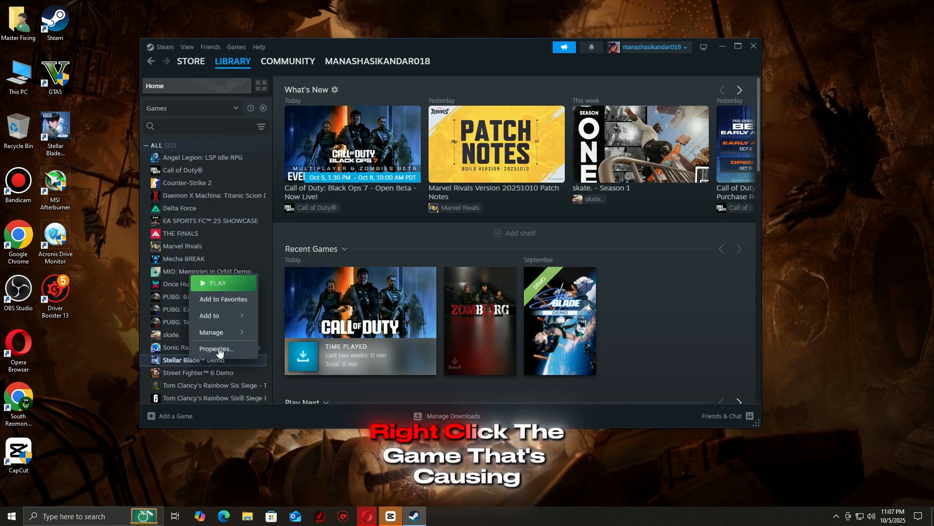
# Step: Go to the Stellar Blade™ Demo Properties and its Installed Files section to verify game files
pyautogui.click(216, 348)
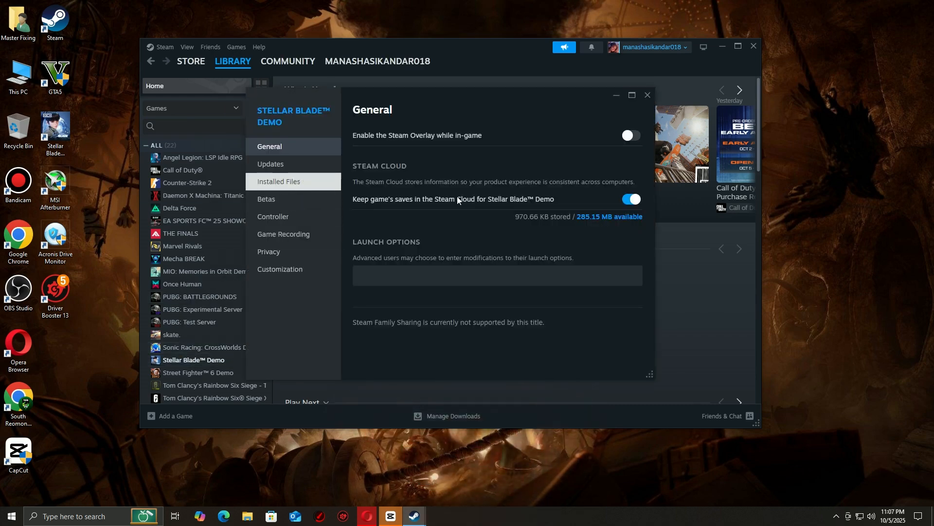
pyautogui.click(278, 181)
pyautogui.write('device')
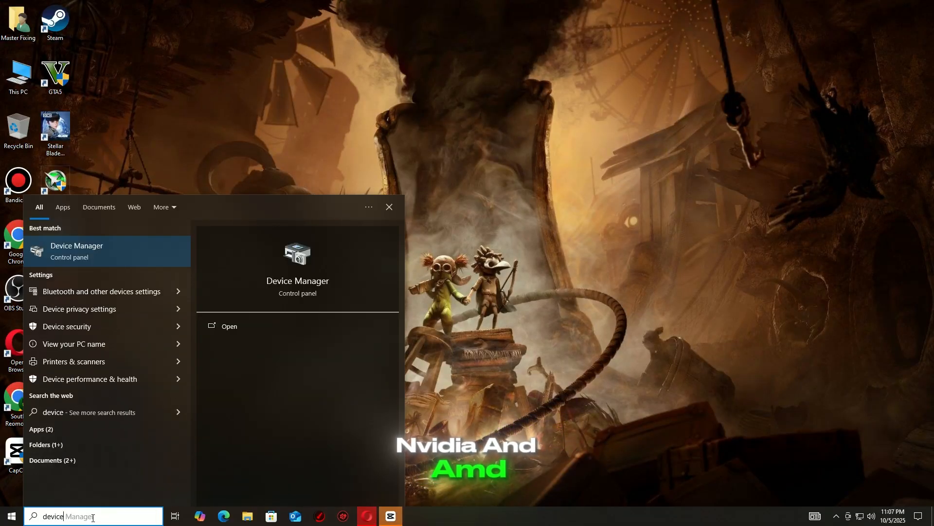
# Step: Choose Device Manager from the Windows search results for 'device'
pyautogui.click(388, 207)
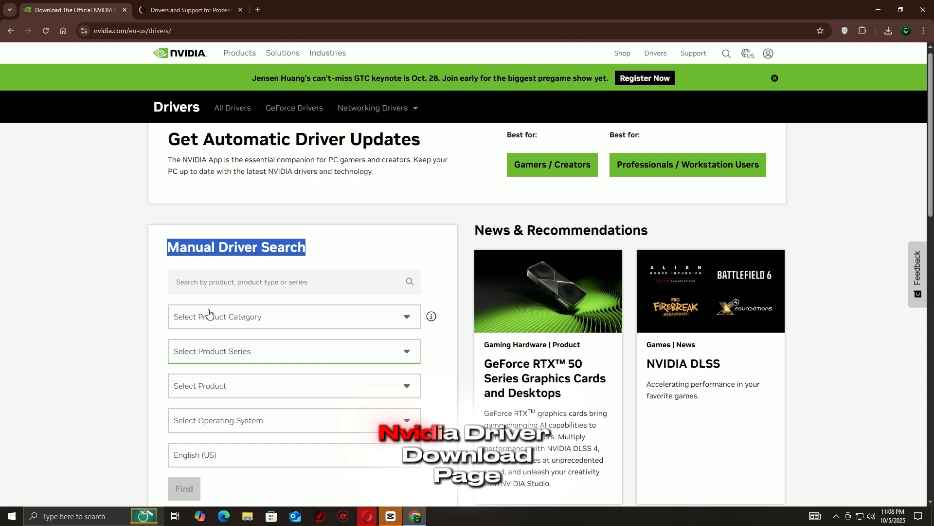
pyautogui.moveTo(303, 335)
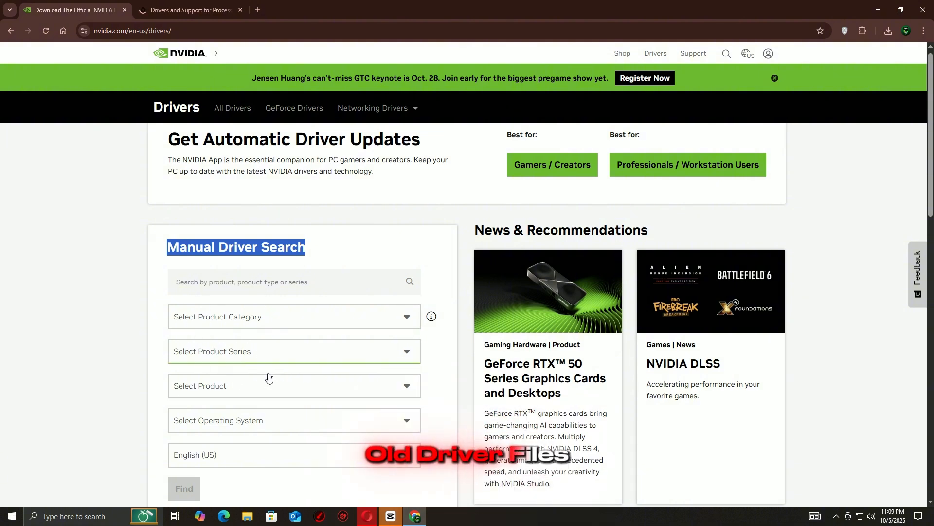
# Step: Reach the NVIDIA drivers manual search, then choose Restart from the Start menu power options
pyautogui.click(190, 10)
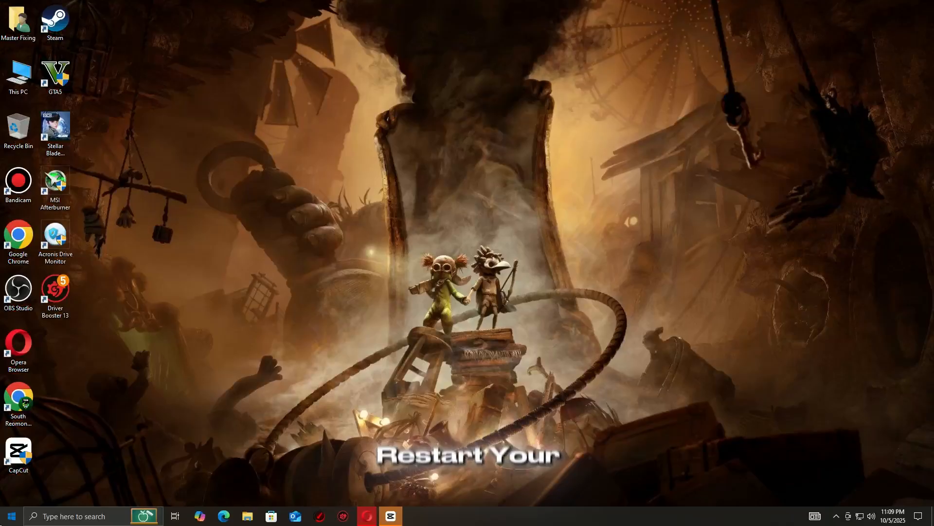
pyautogui.click(10, 515)
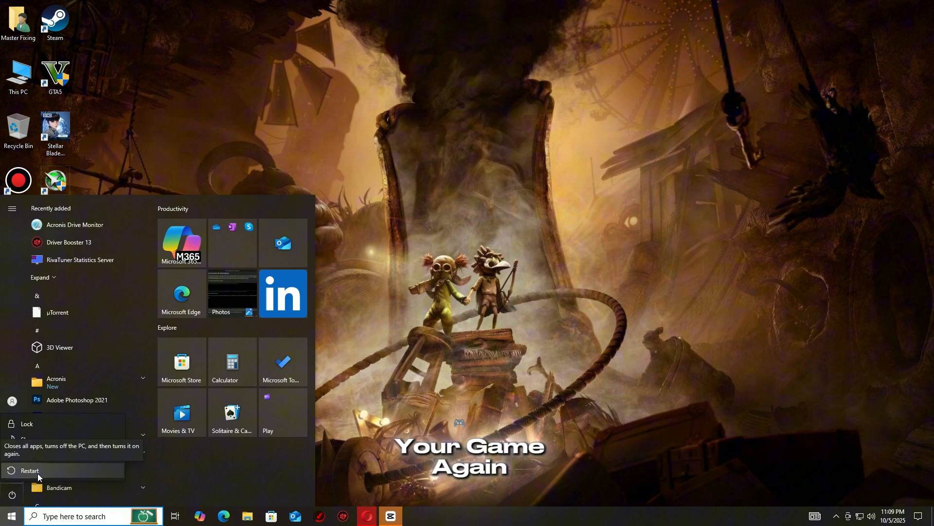